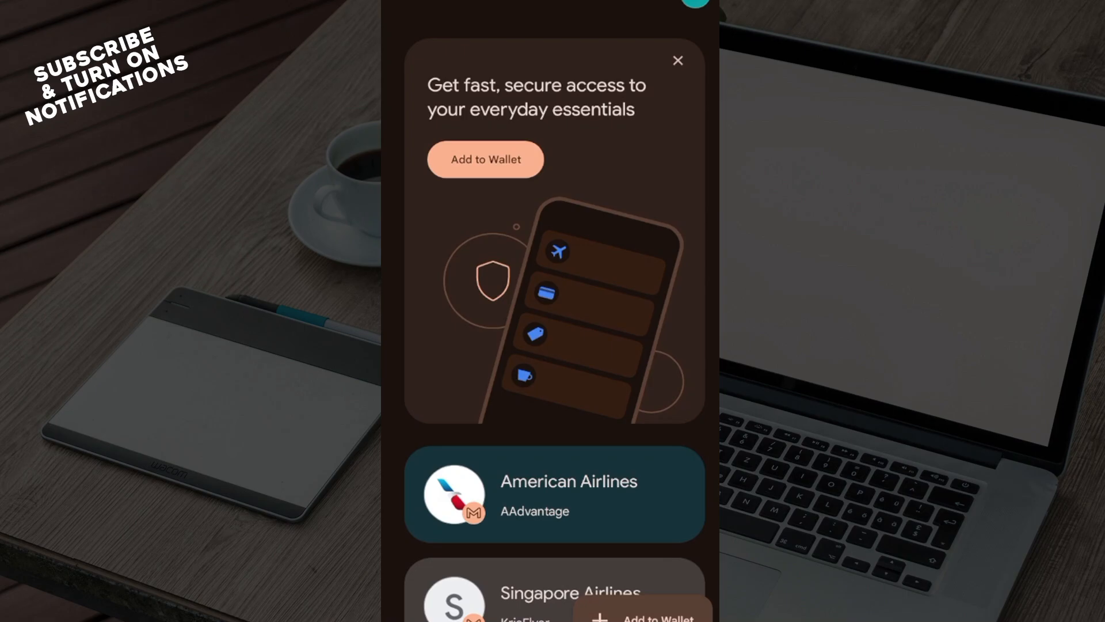
Step: Start adding a new item to the wallet from the home screen
left_click(485, 159)
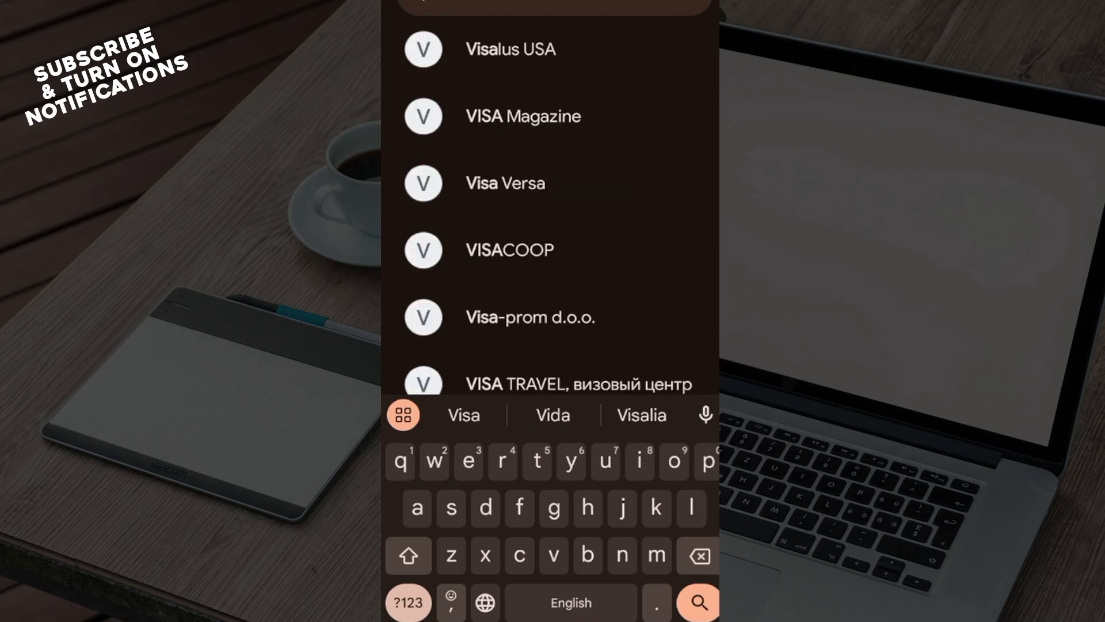
Step: Choose Visa Versa as the gift card merchant to bring up its empty card form
left_click(504, 184)
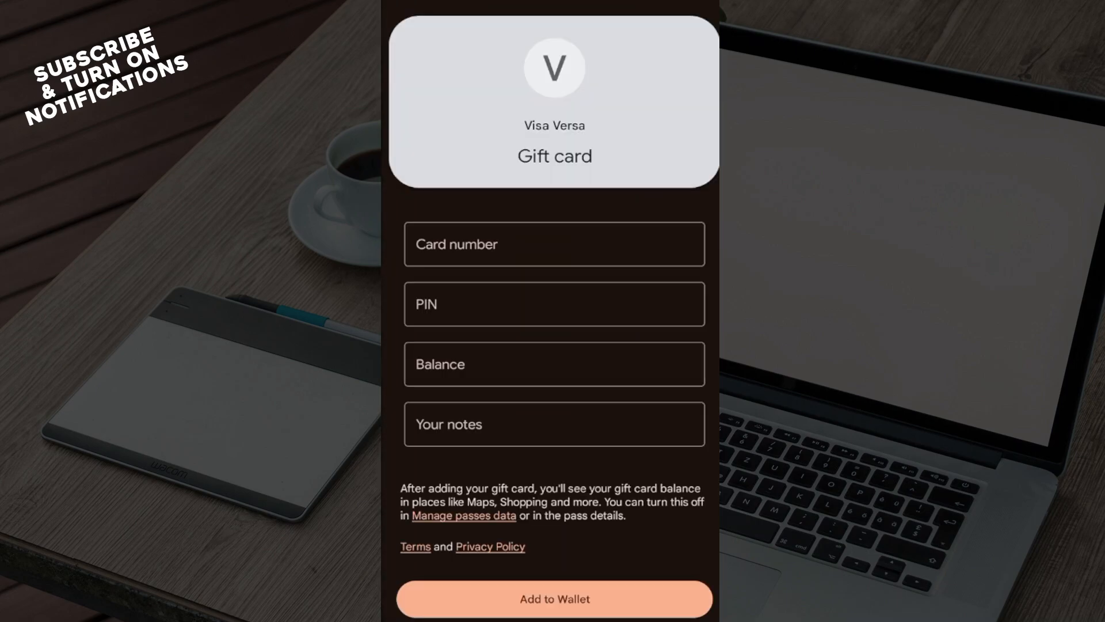